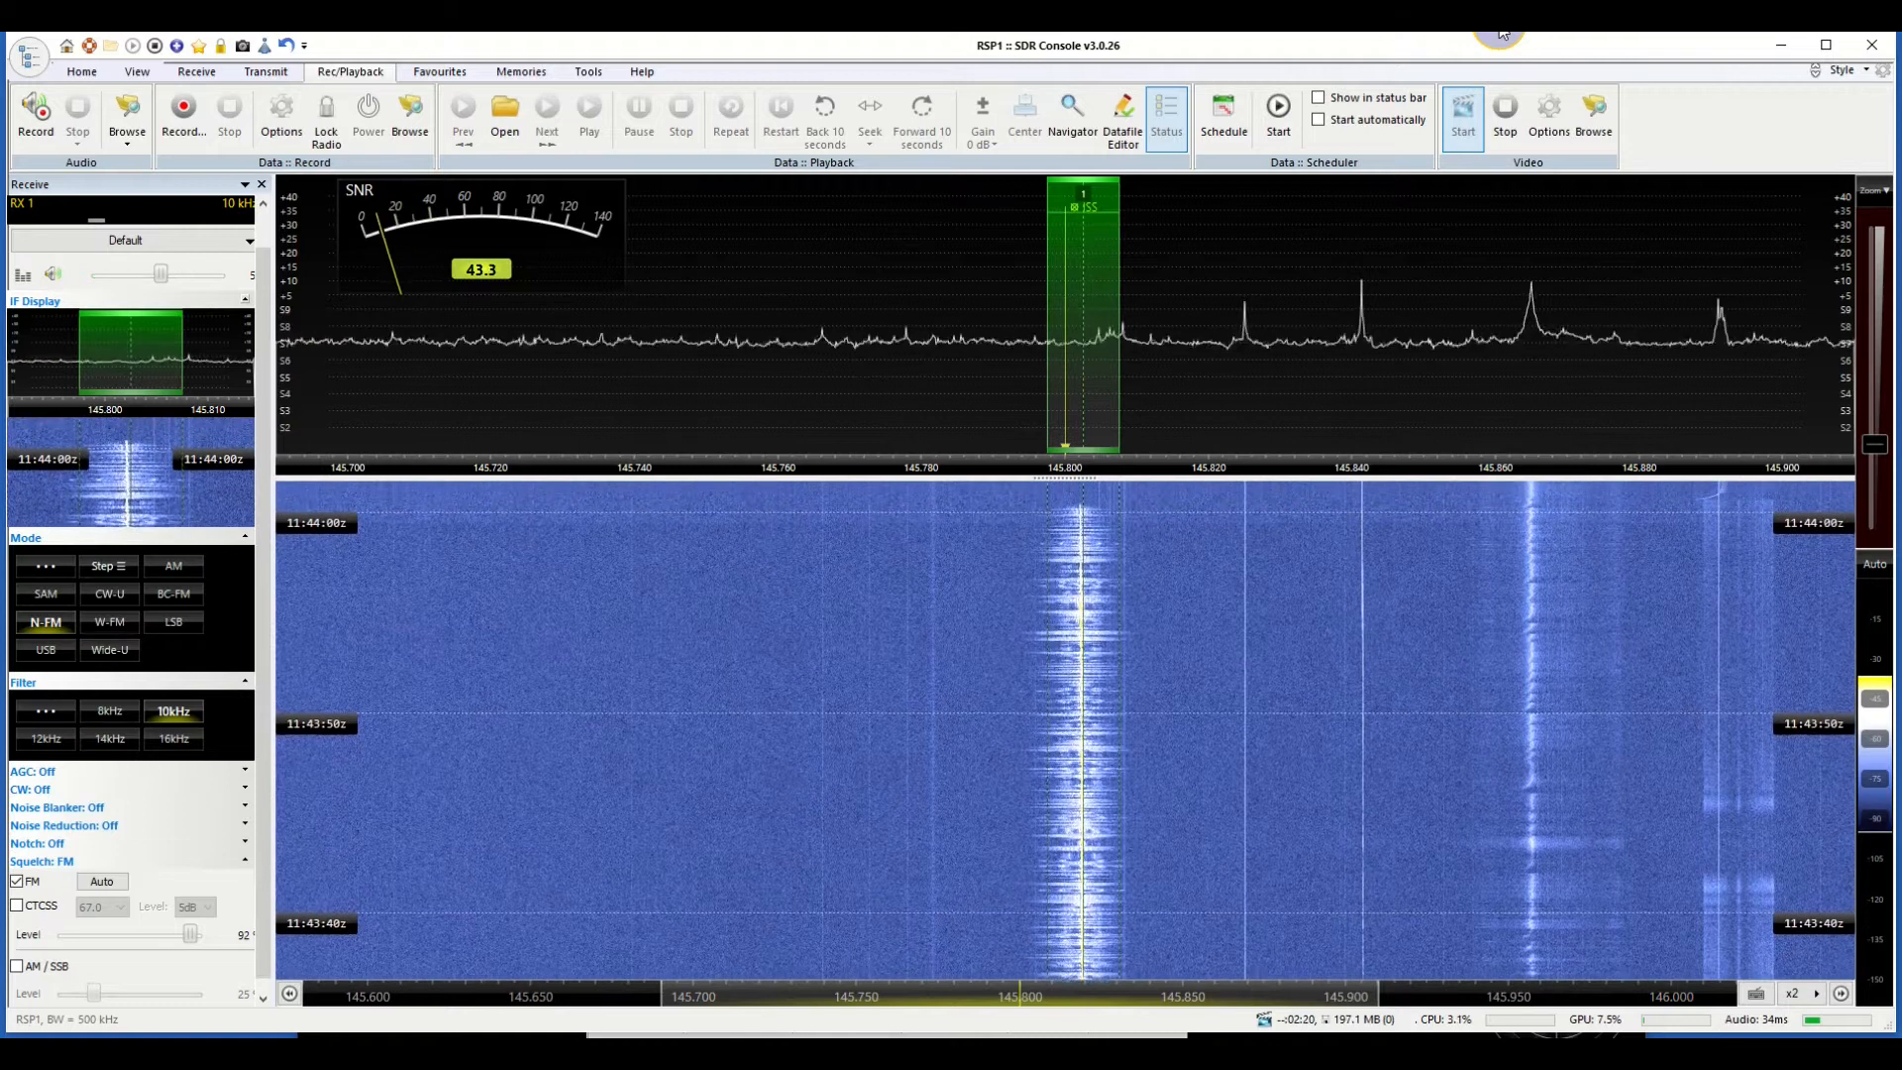
Step: Narrow the N-FM receive filter on the 145.800 MHz ISS signal to the 8 kHz preset
click(1462, 107)
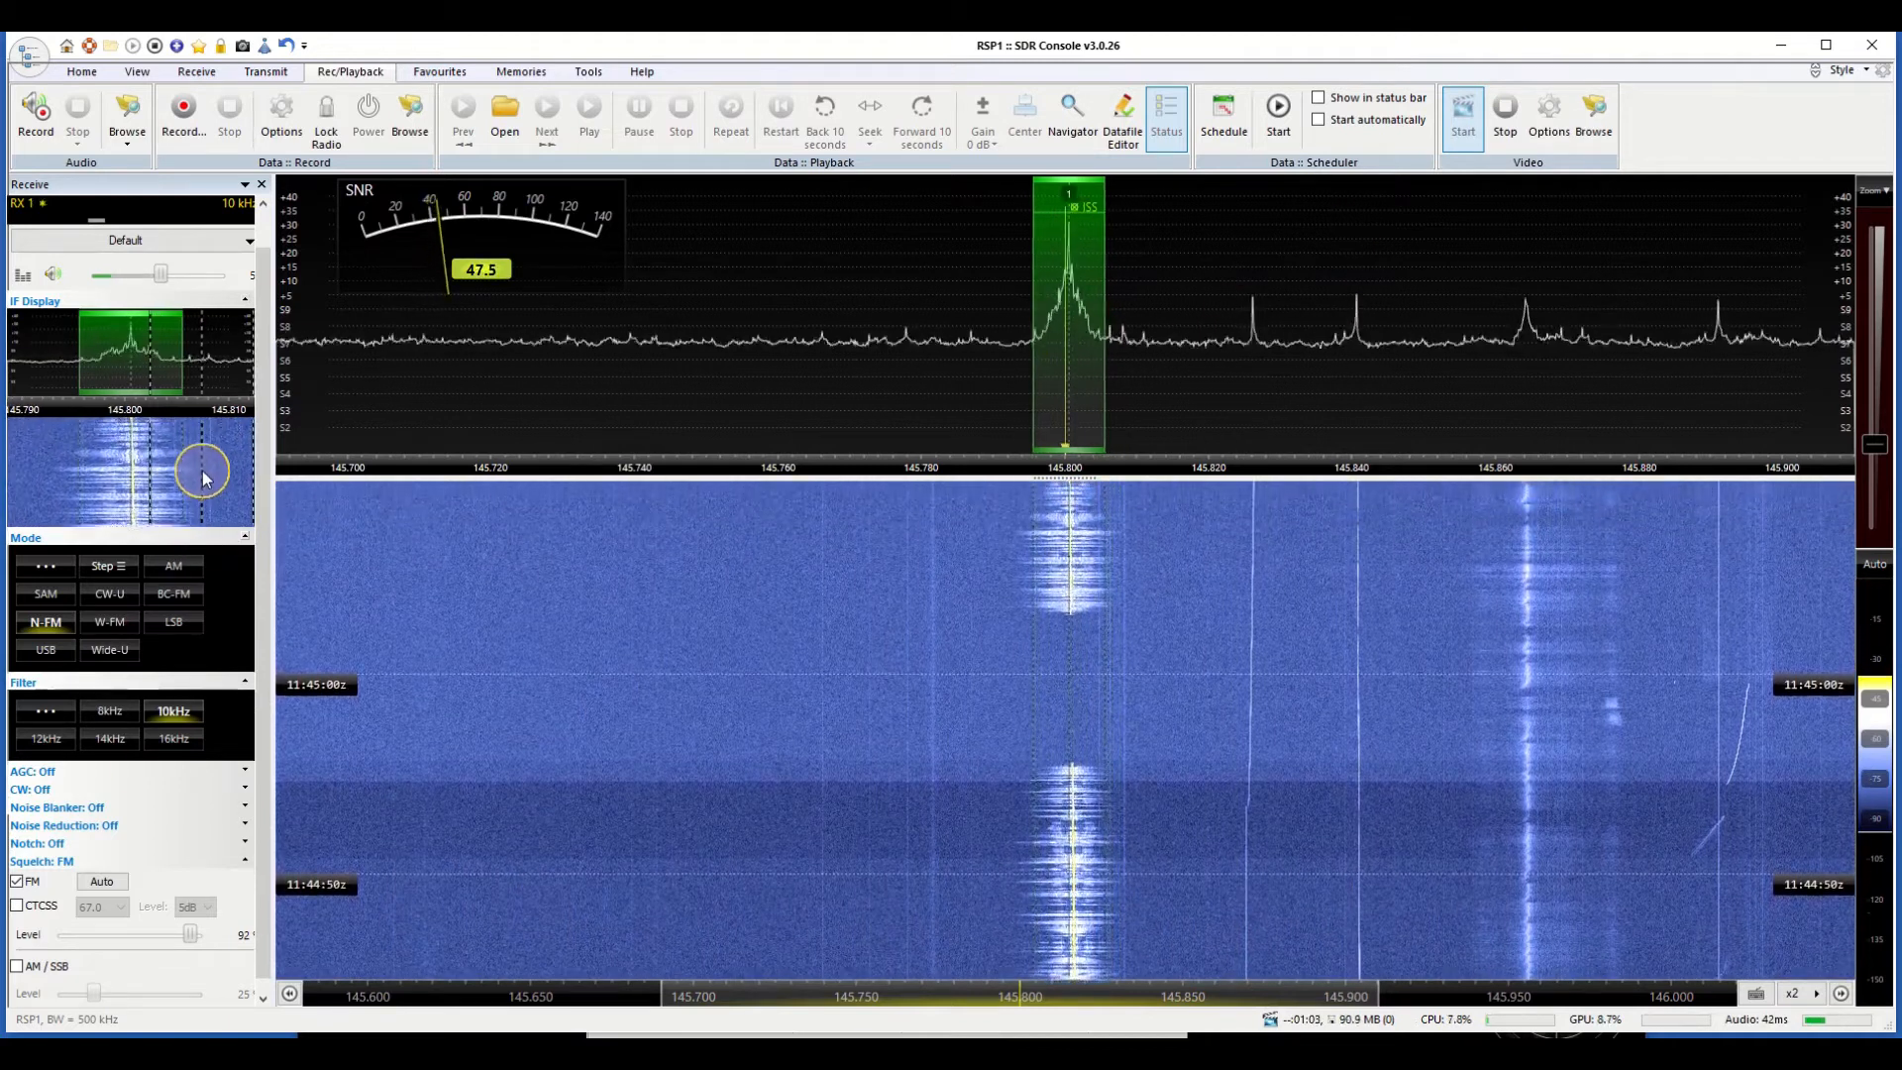
click(109, 709)
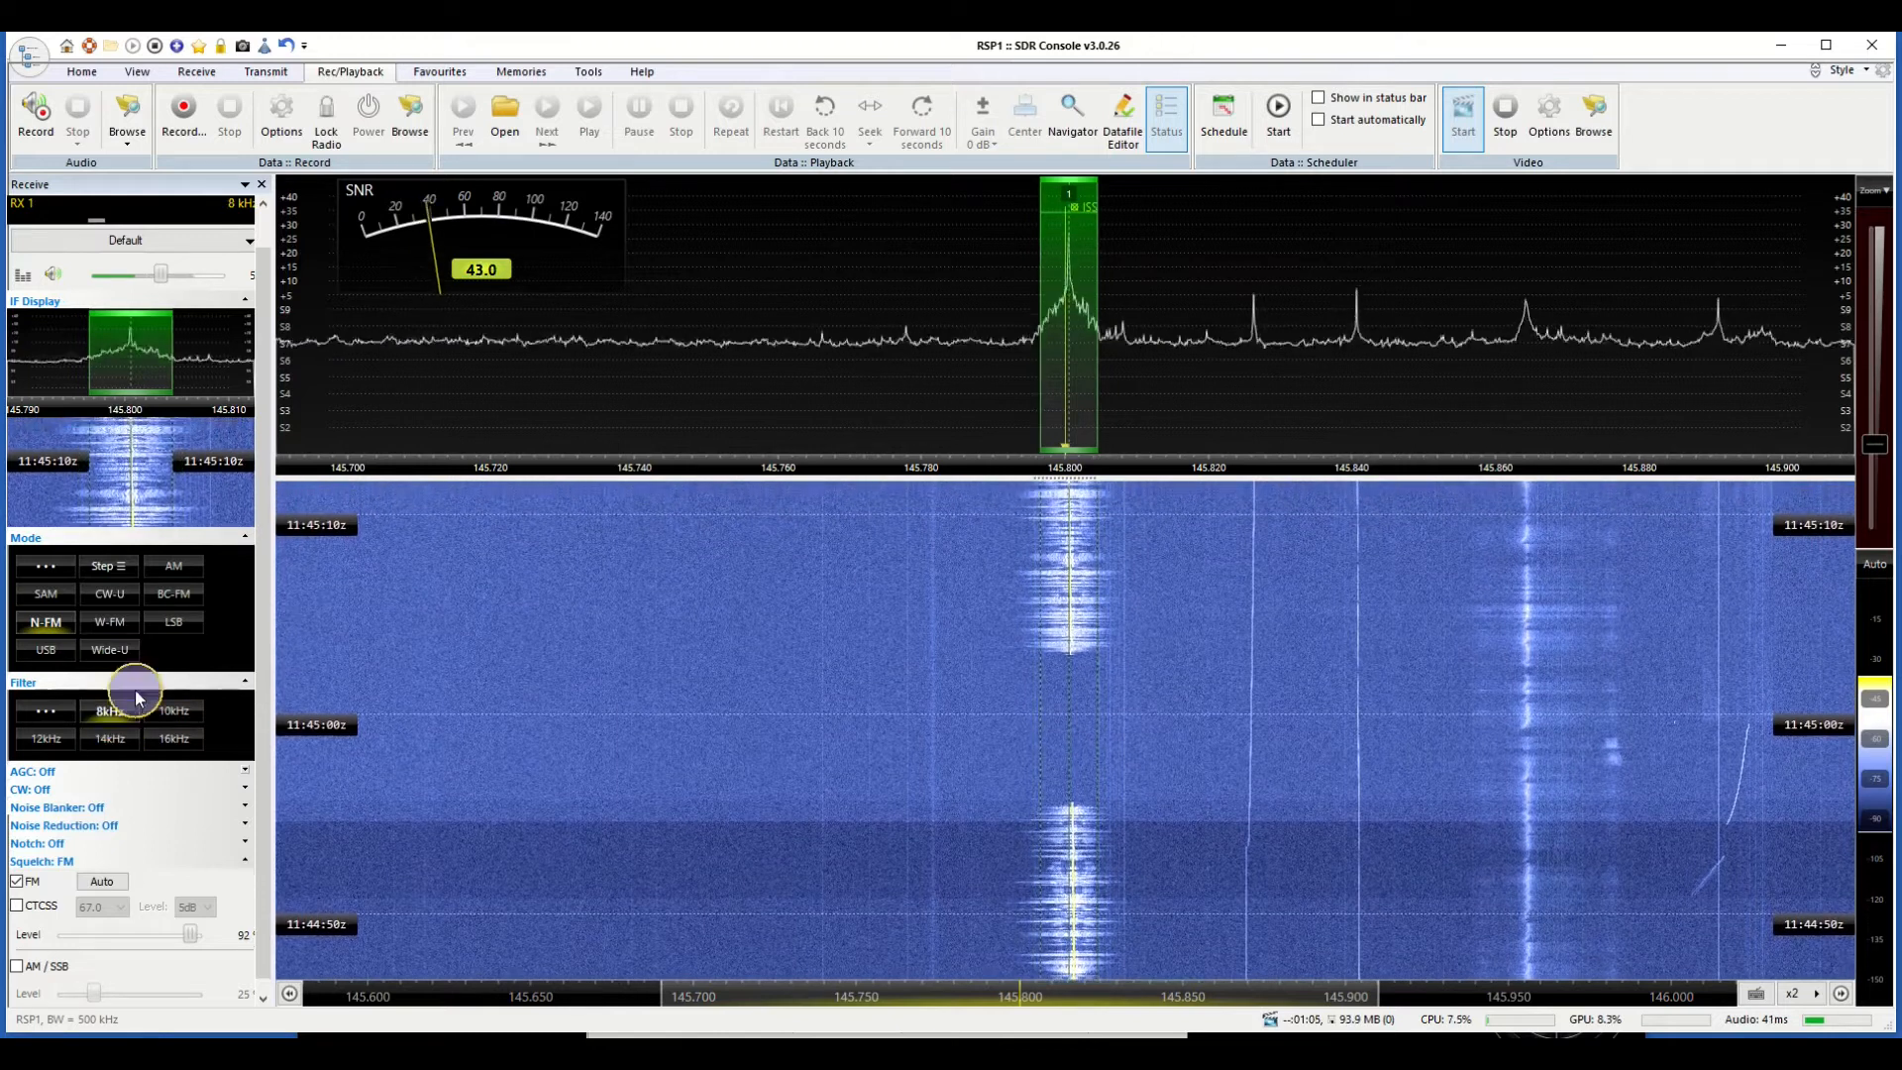